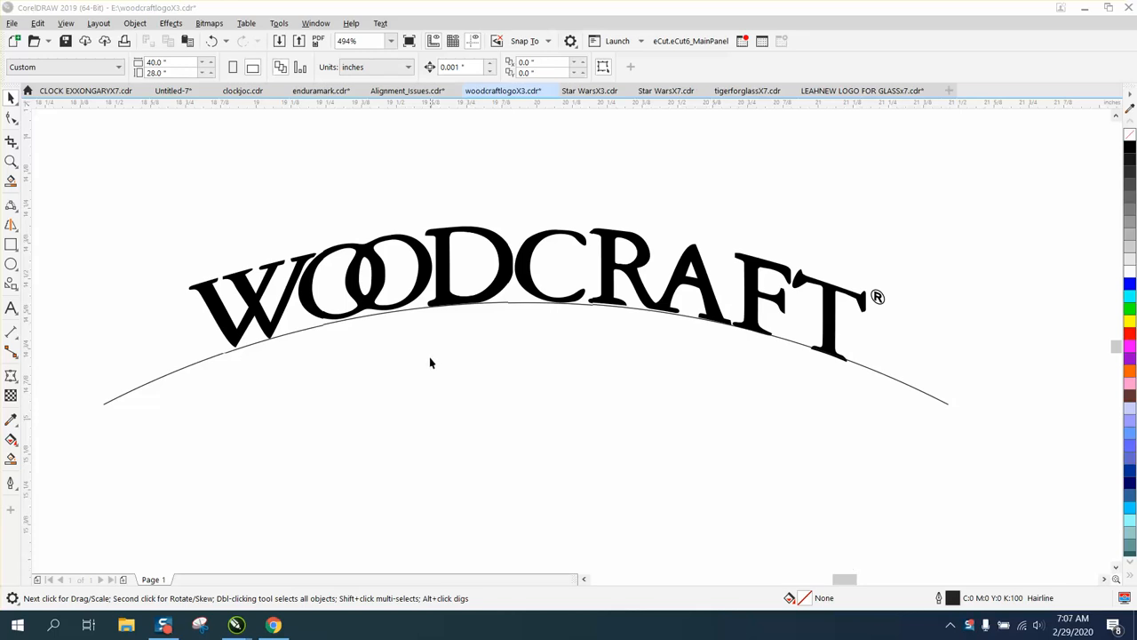
pyautogui.moveTo(447, 311)
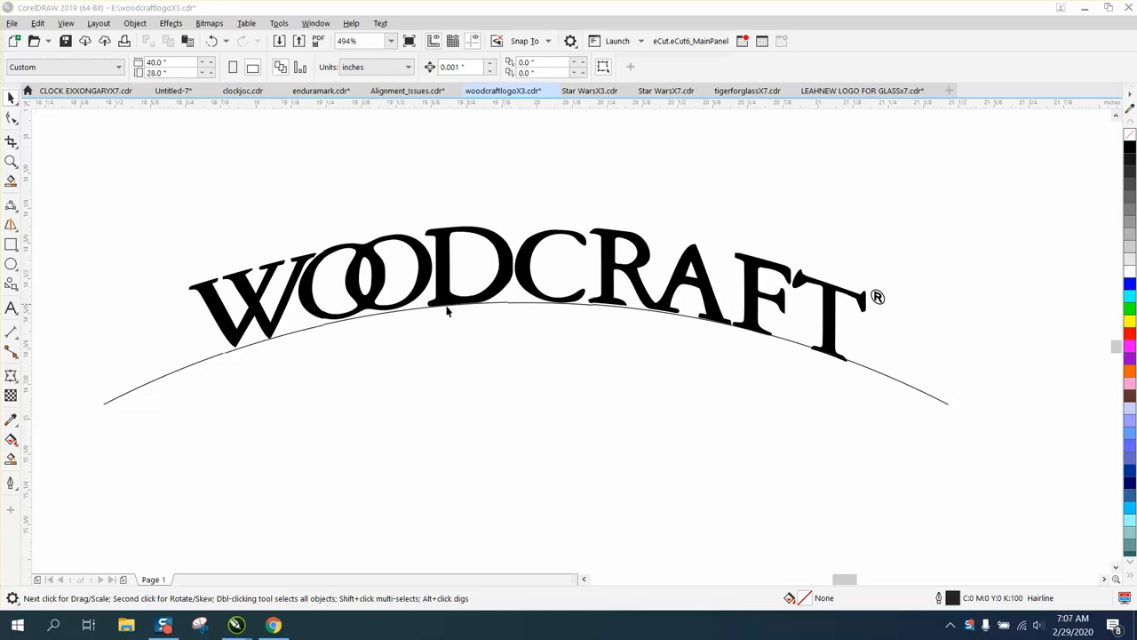
pyautogui.moveTo(311, 286)
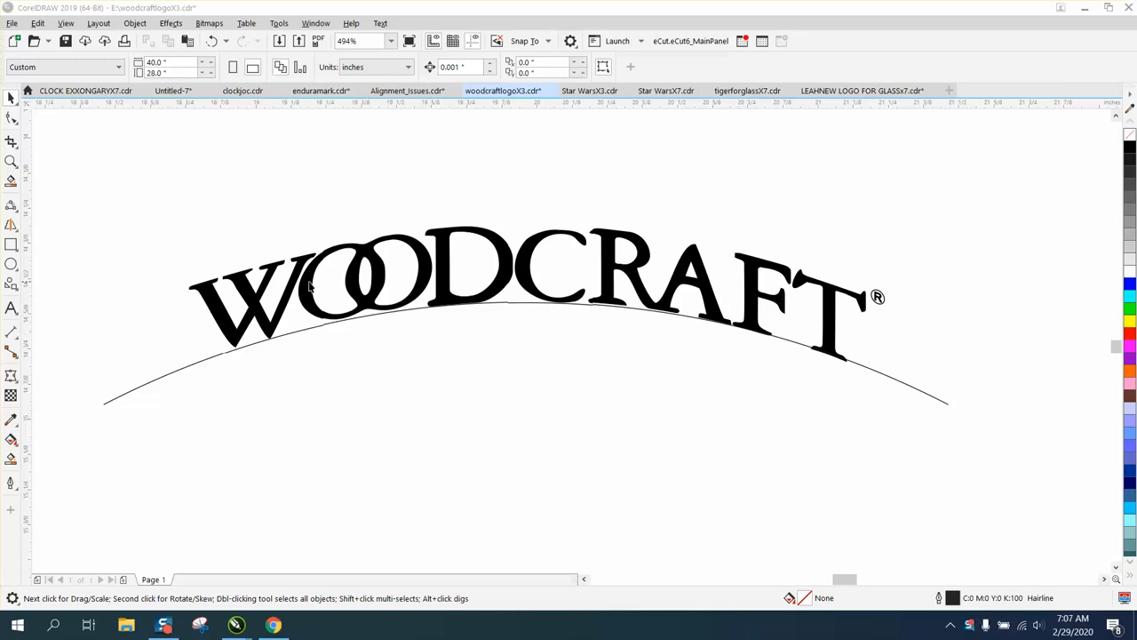
pyautogui.moveTo(576, 273)
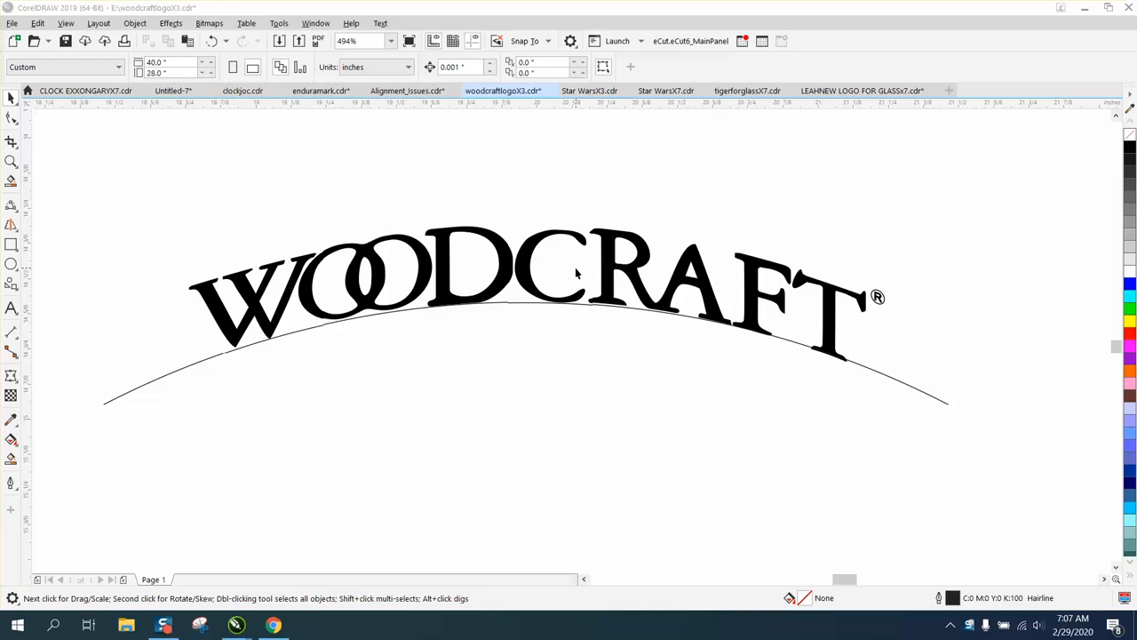
pyautogui.moveTo(572, 304)
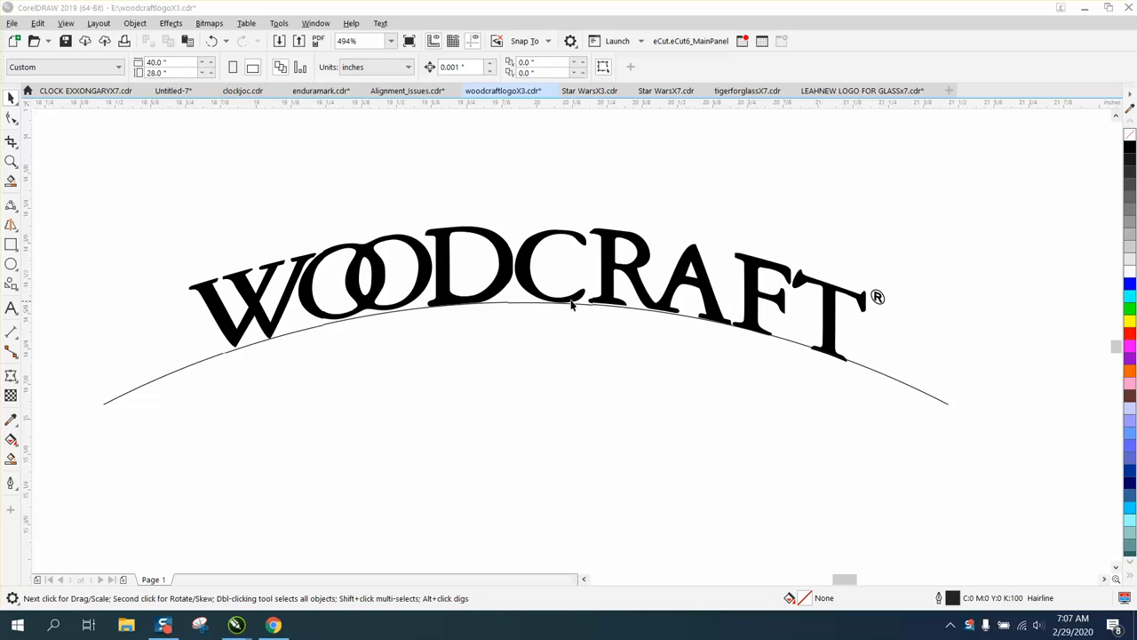
pyautogui.moveTo(419, 278)
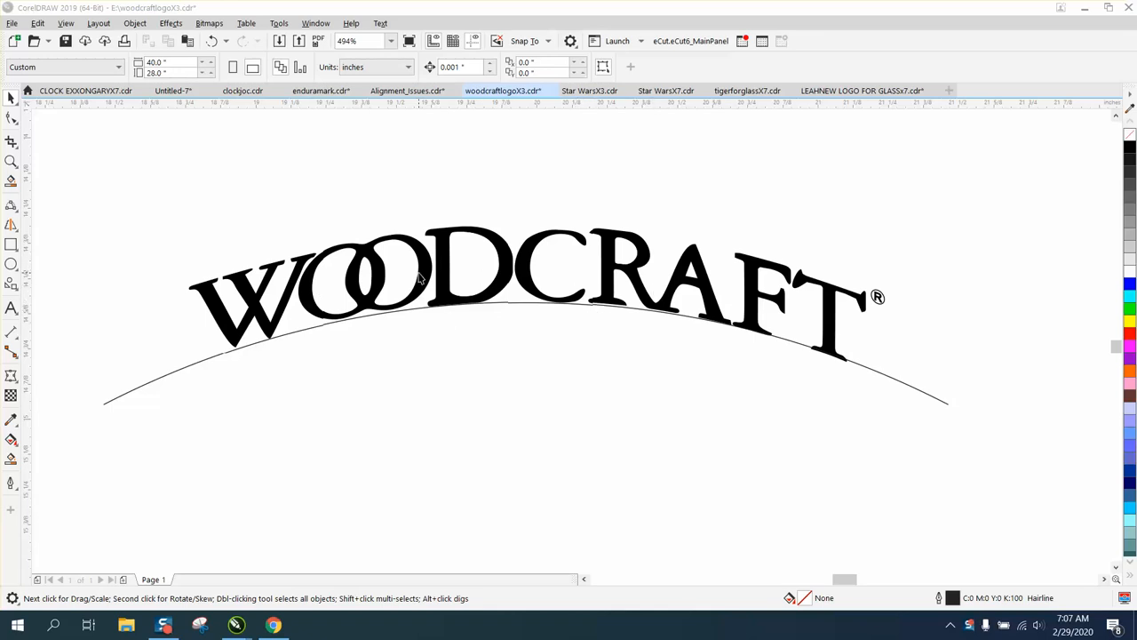
# Step: Zoom out to show the flat WOODCRAFT logo and arc beside the arched example
pyautogui.scroll(-3)
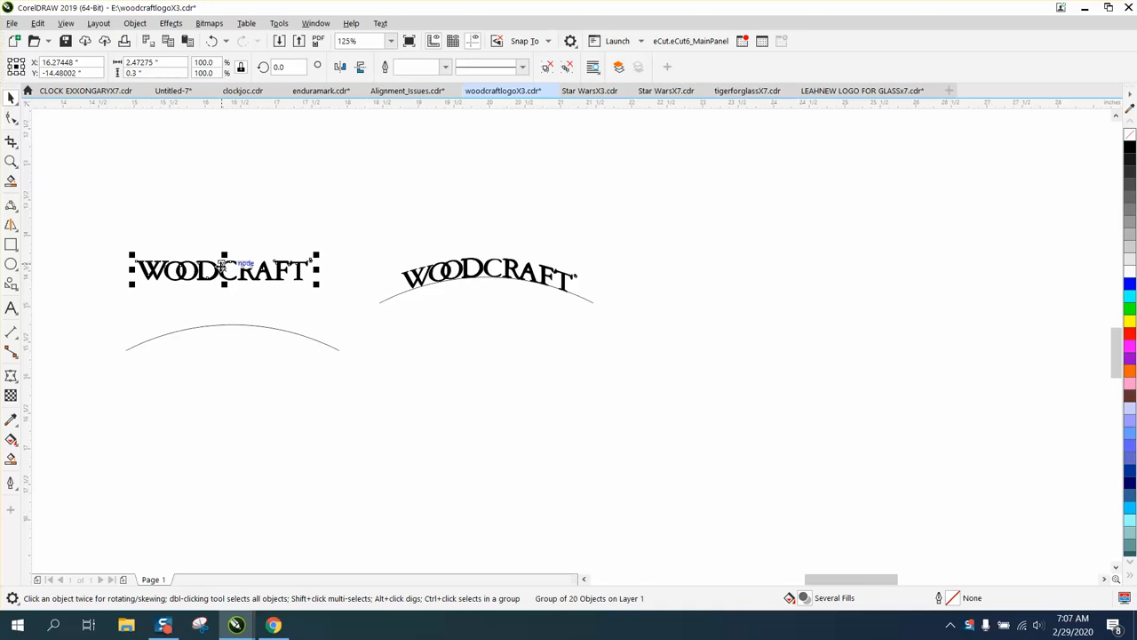
pyautogui.moveTo(10, 164)
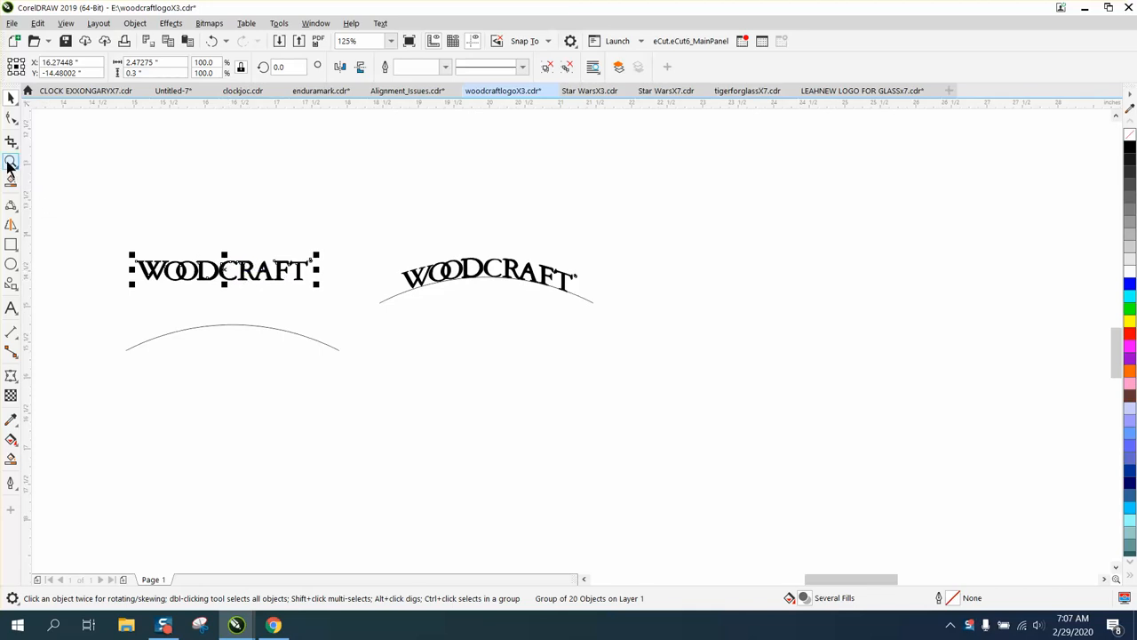
# Step: Zoom in on the plain WOODCRAFT logo, select it, and enter a nudge distance of 3
pyautogui.click(12, 161)
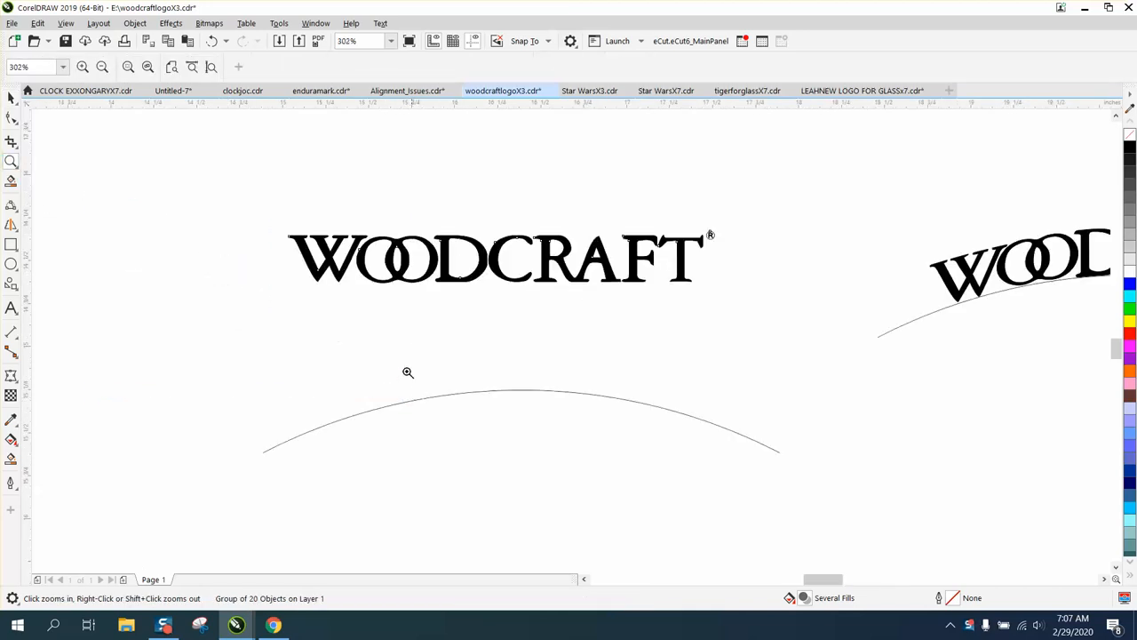
pyautogui.click(497, 257)
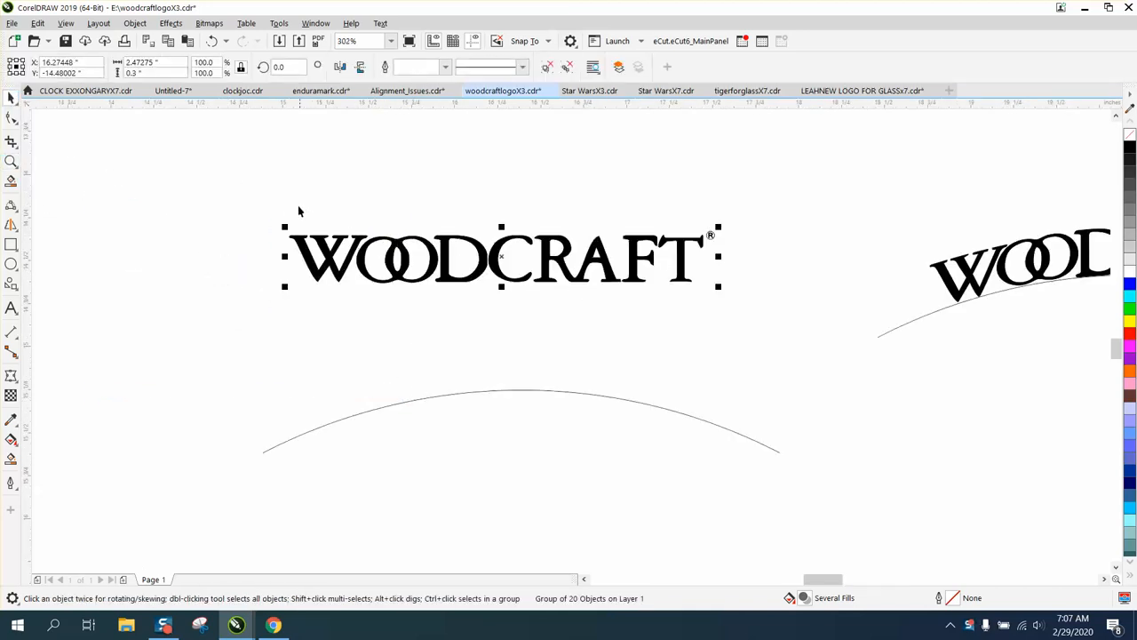
pyautogui.moveTo(132, 73)
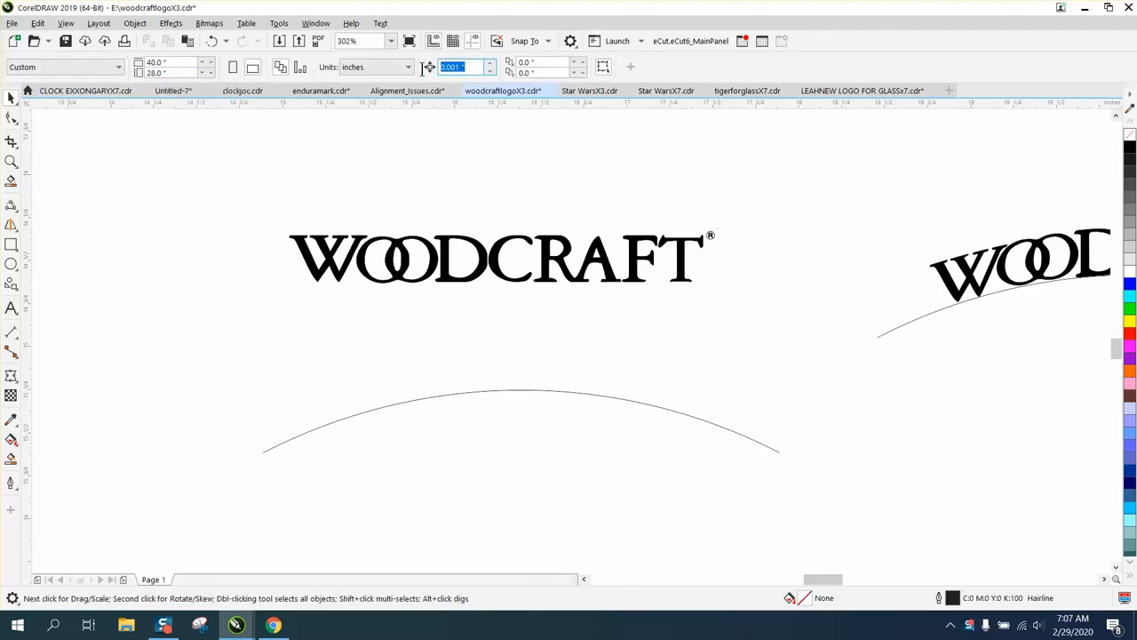
pyautogui.write('3')
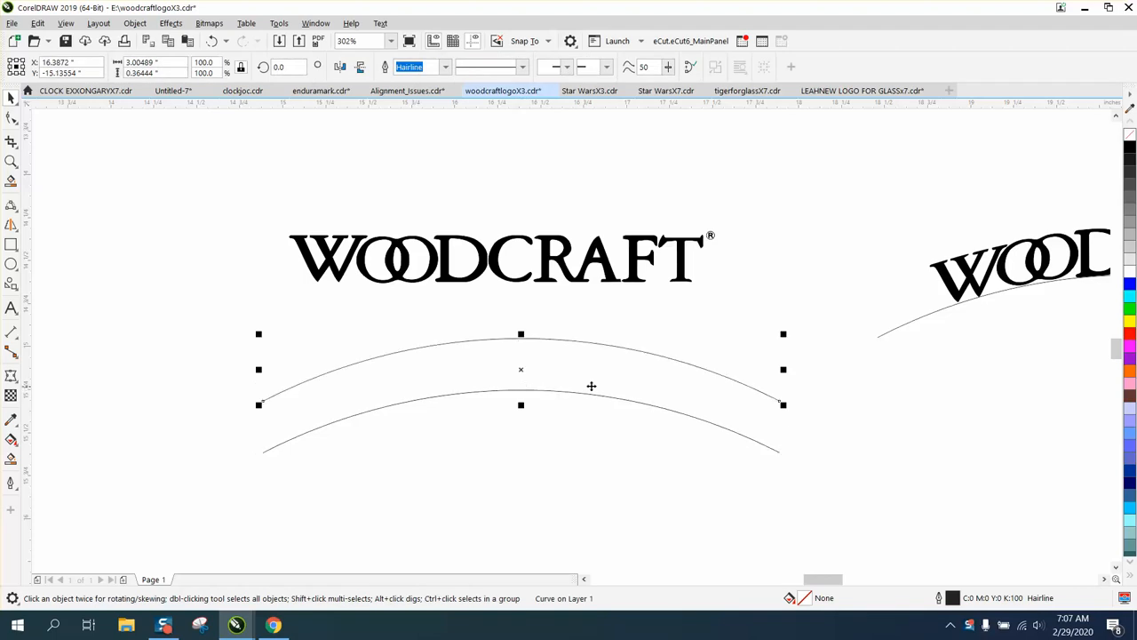
# Step: Move the WOODCRAFT group down to sit between the two guide arcs
pyautogui.click(498, 257)
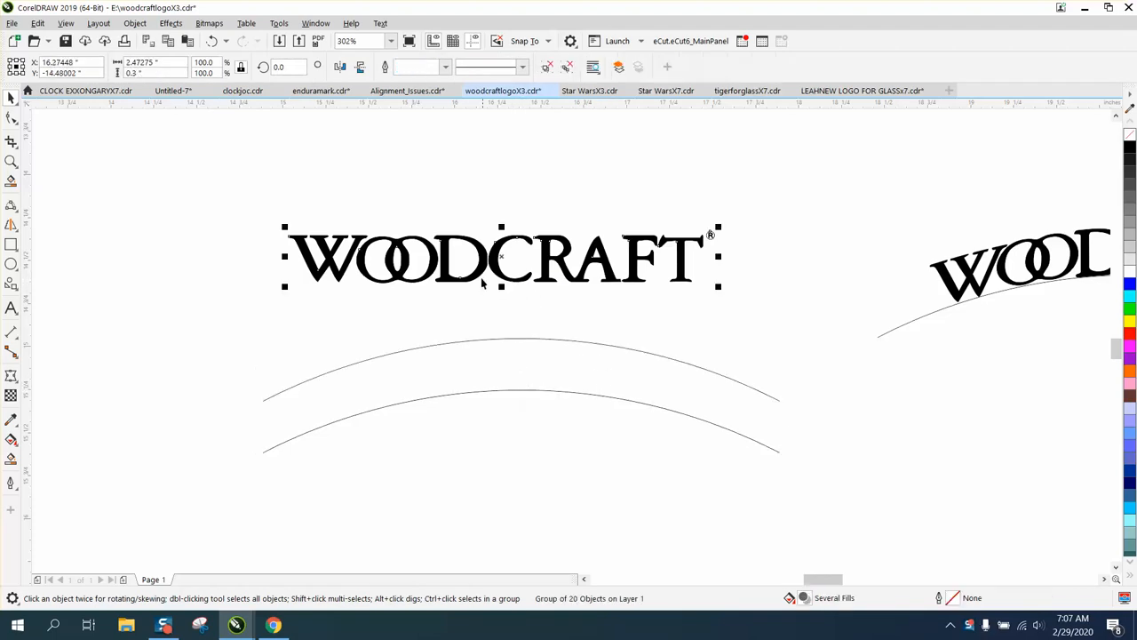
pyautogui.moveTo(502, 257); pyautogui.dragTo(502, 320)
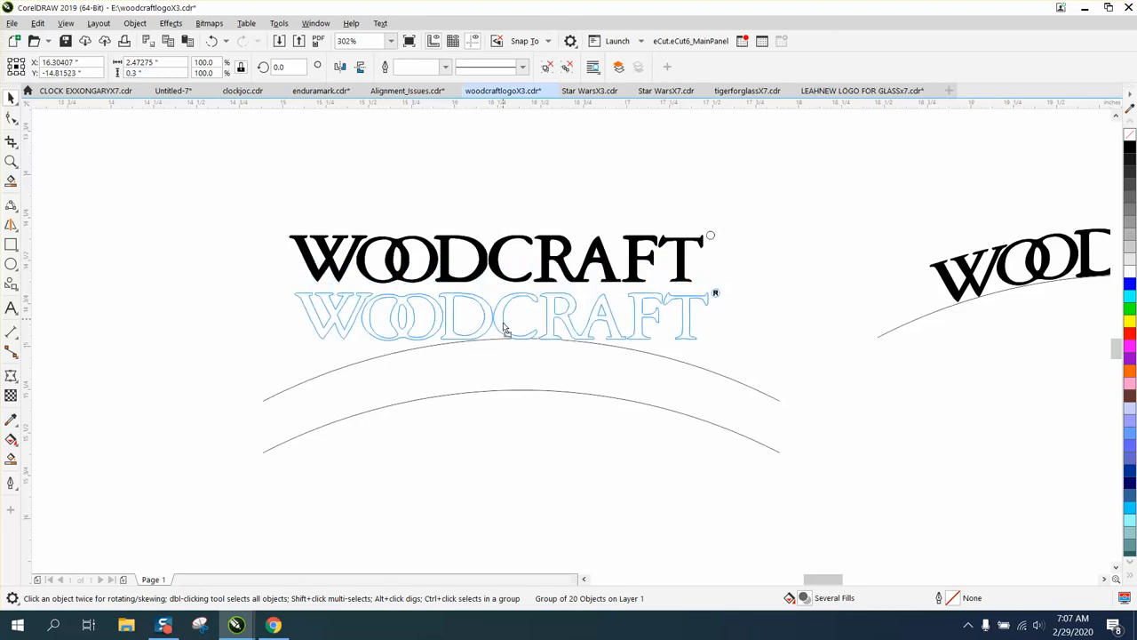
pyautogui.moveTo(505, 317); pyautogui.dragTo(508, 369)
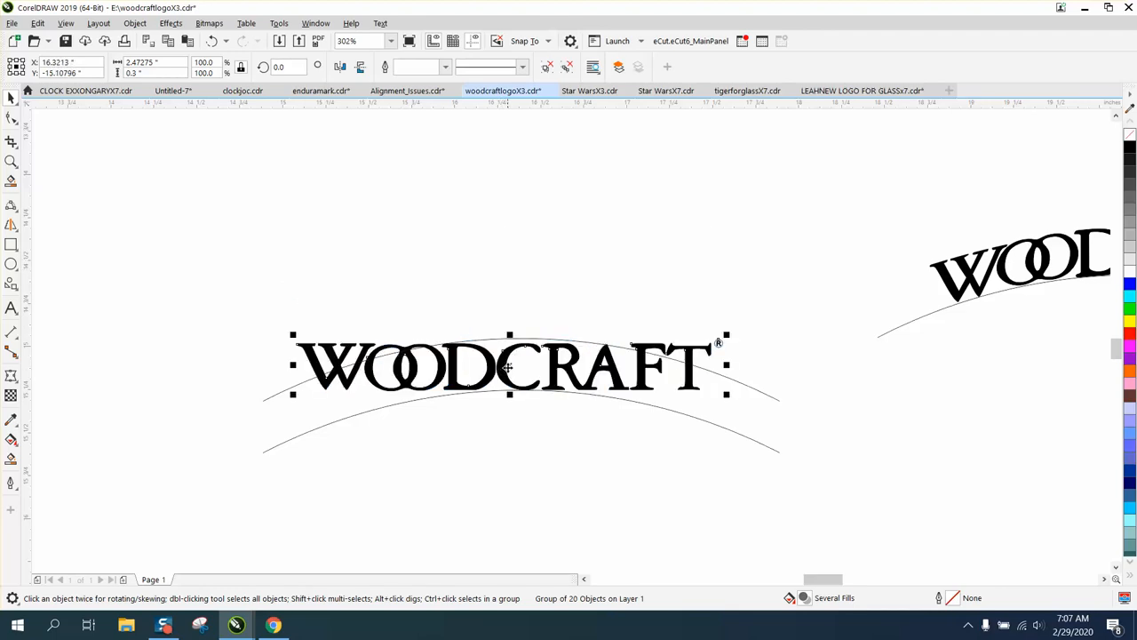
pyautogui.click(11, 161)
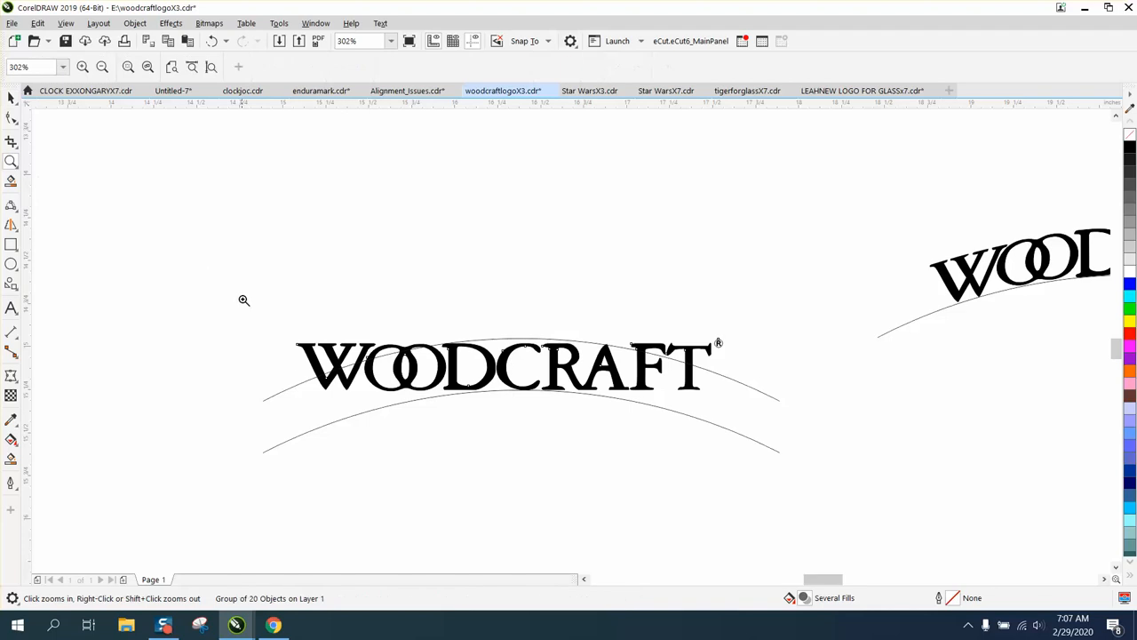
# Step: Zoom in on the logo between the arcs, select it, and pick the Envelope tool
pyautogui.click(244, 299)
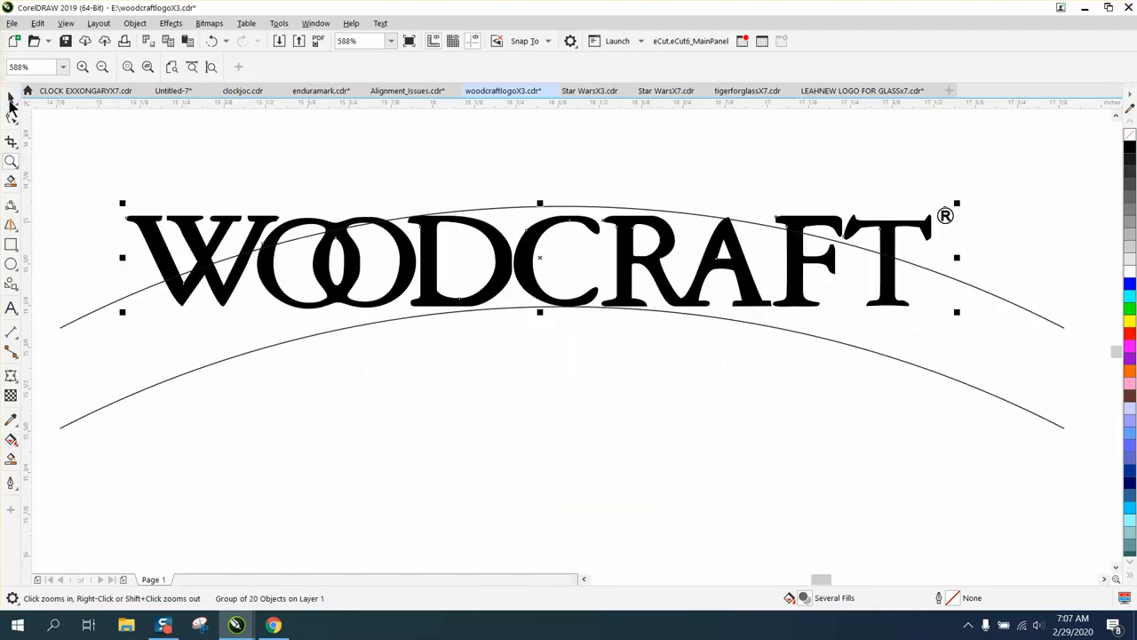
pyautogui.click(12, 375)
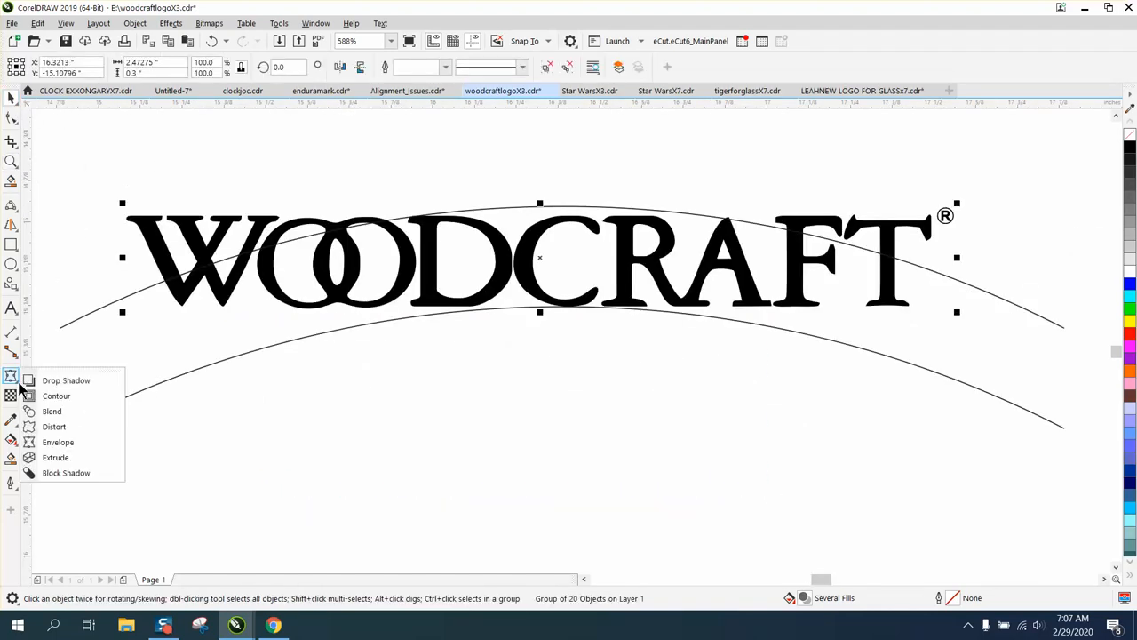
pyautogui.click(58, 441)
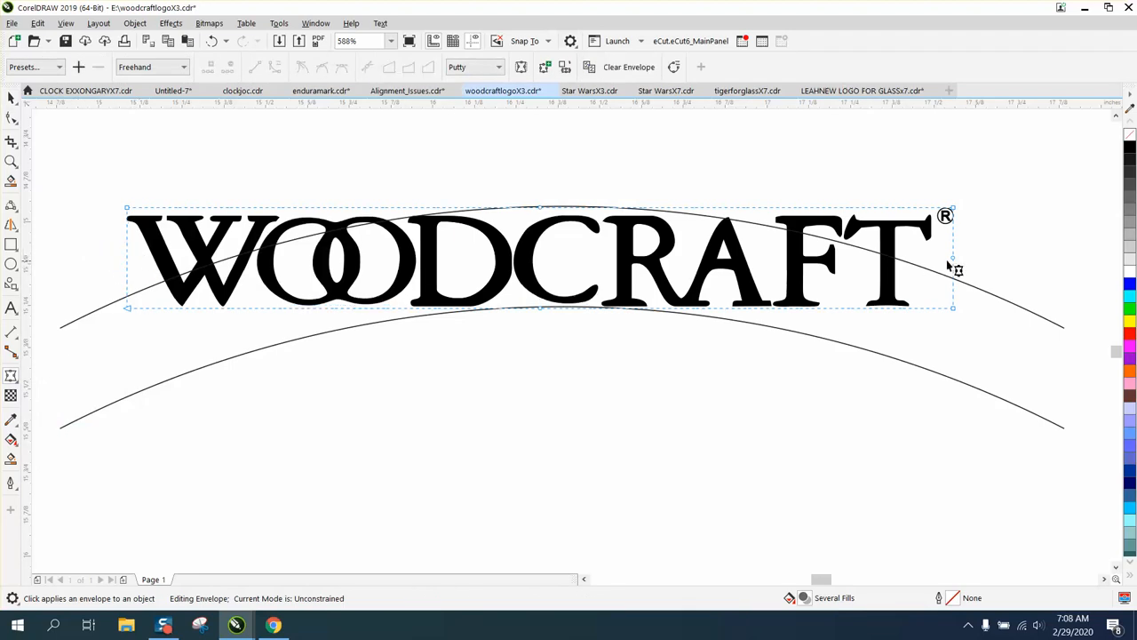
pyautogui.moveTo(920, 278)
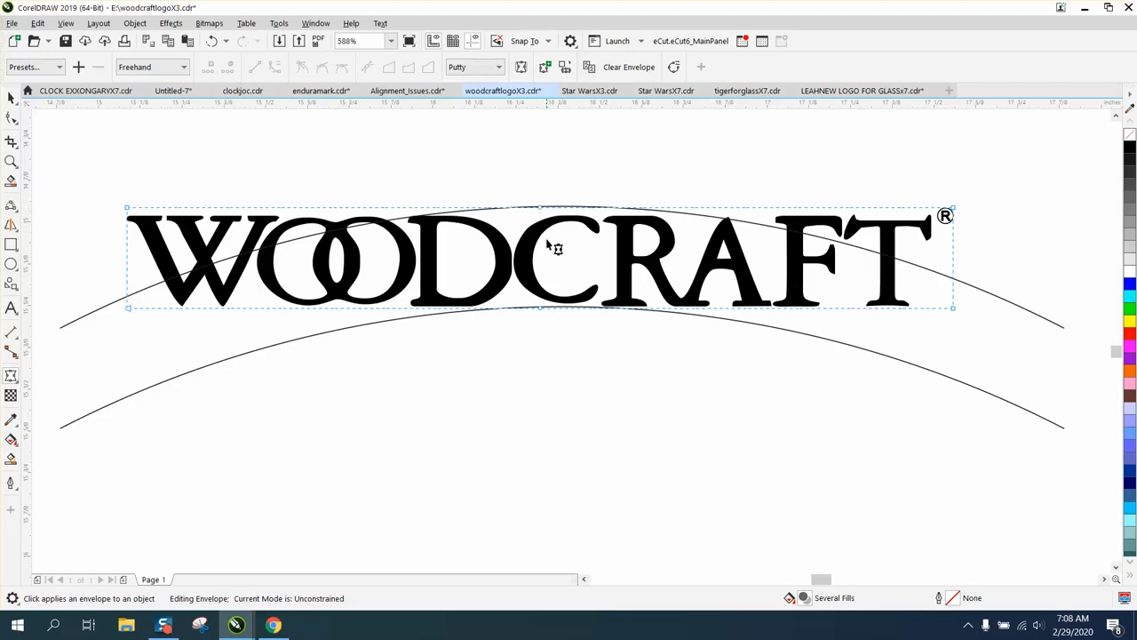
pyautogui.moveTo(78, 197)
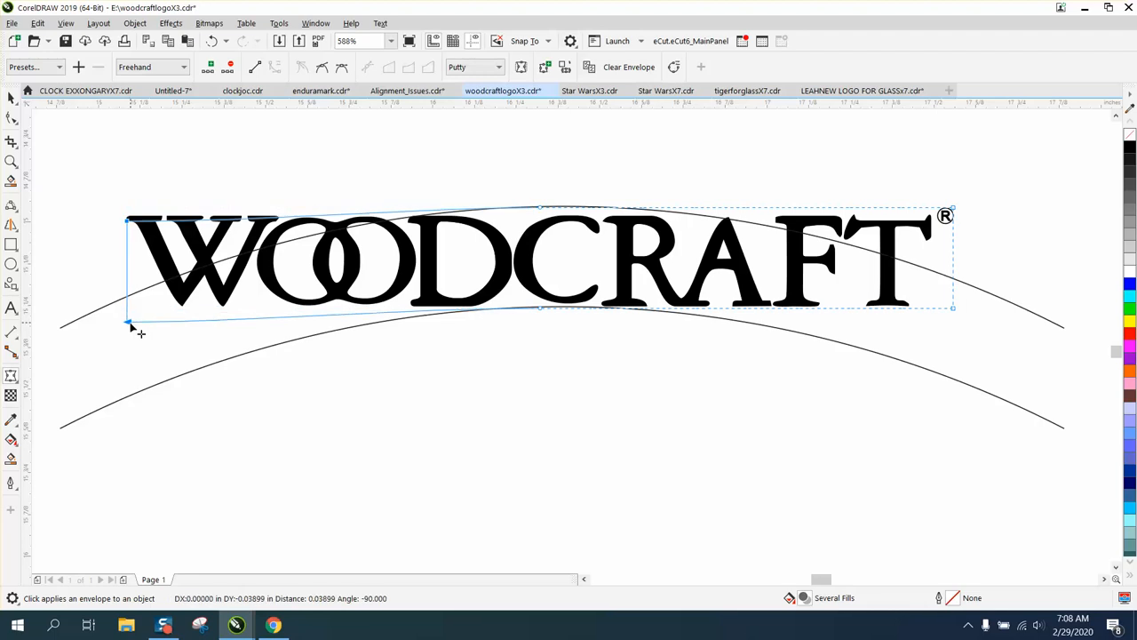
# Step: Drag the envelope's left, right and bottom nodes so the letters follow the arcs
pyautogui.moveTo(129, 322); pyautogui.dragTo(130, 393)
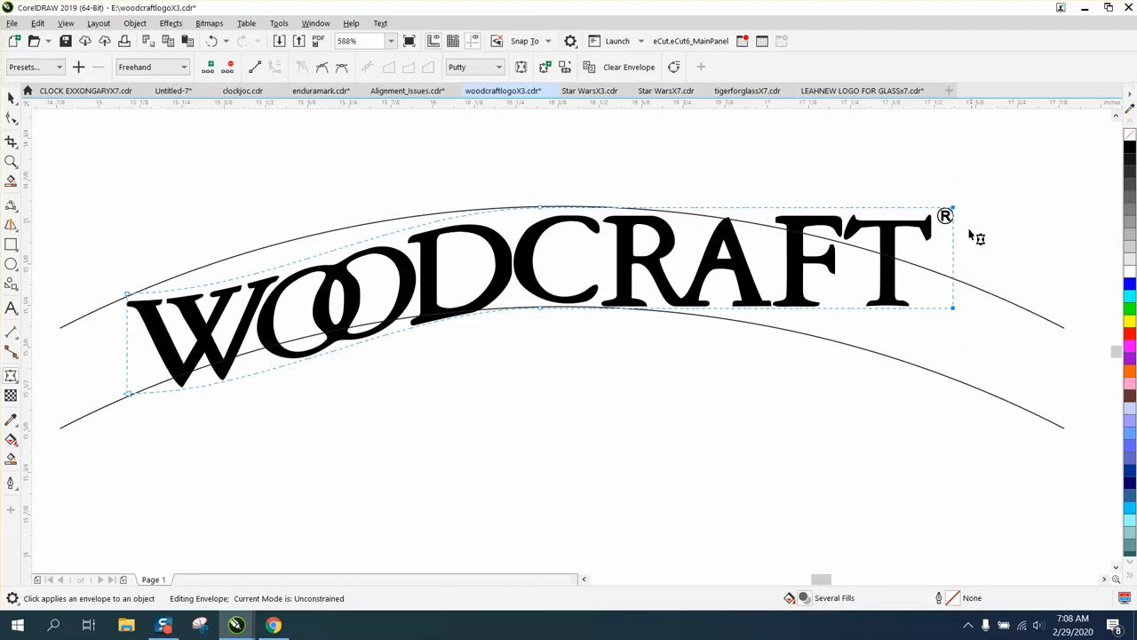
pyautogui.moveTo(953, 307); pyautogui.dragTo(953, 373)
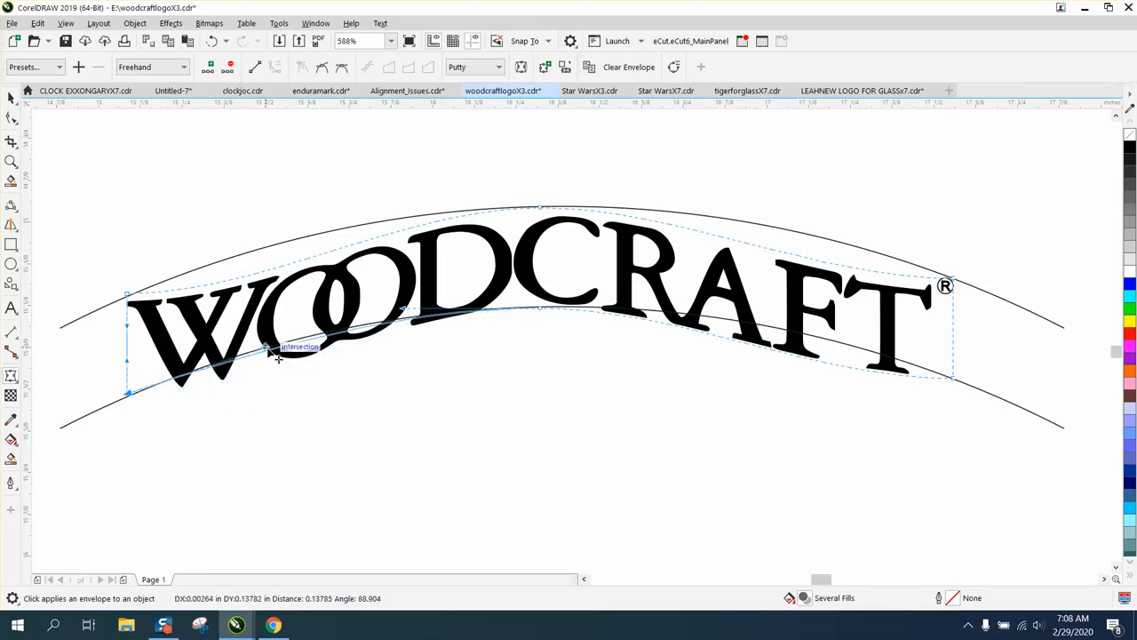
pyautogui.moveTo(266, 346); pyautogui.dragTo(138, 302)
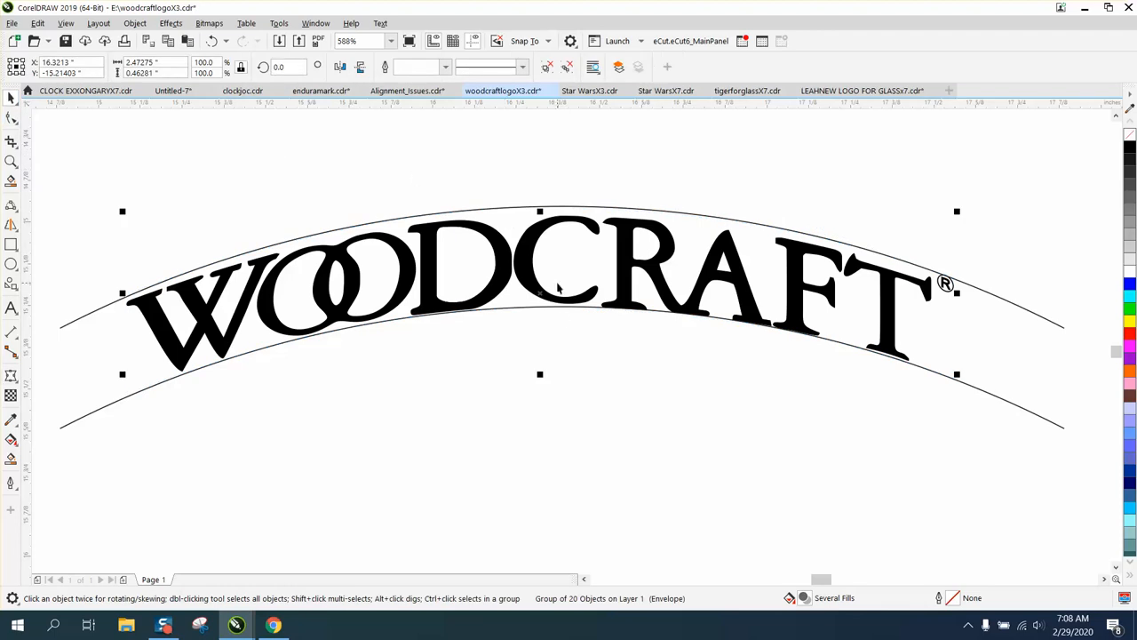
pyautogui.moveTo(135, 24)
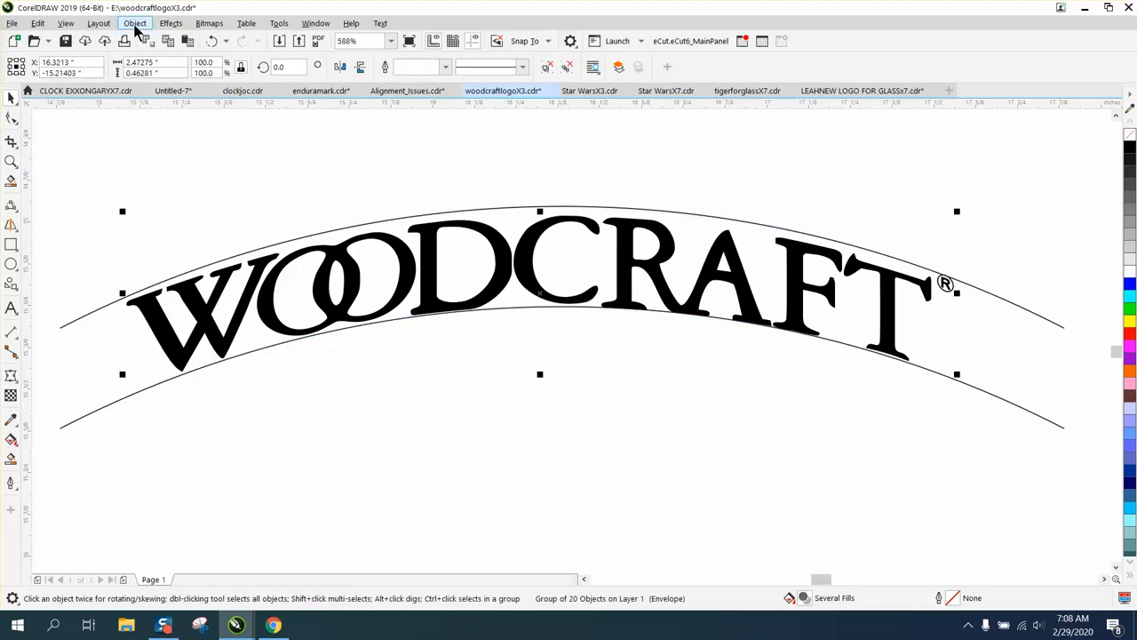
# Step: Use the toolbar, then select letters of the arched logo to reposition along the curve
pyautogui.click(135, 23)
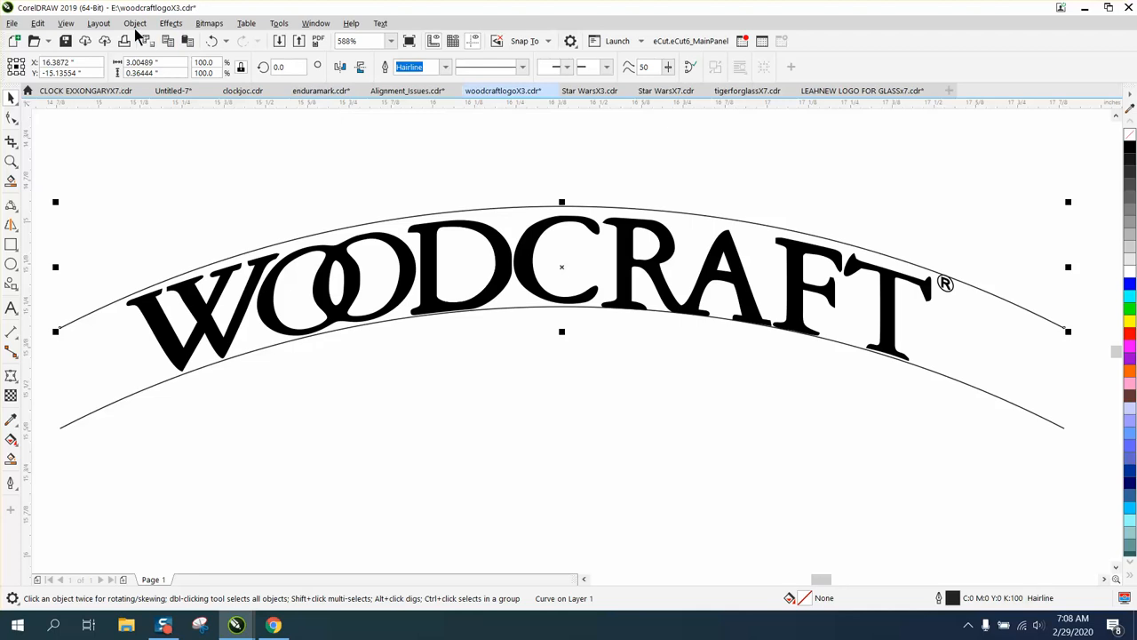
pyautogui.click(135, 24)
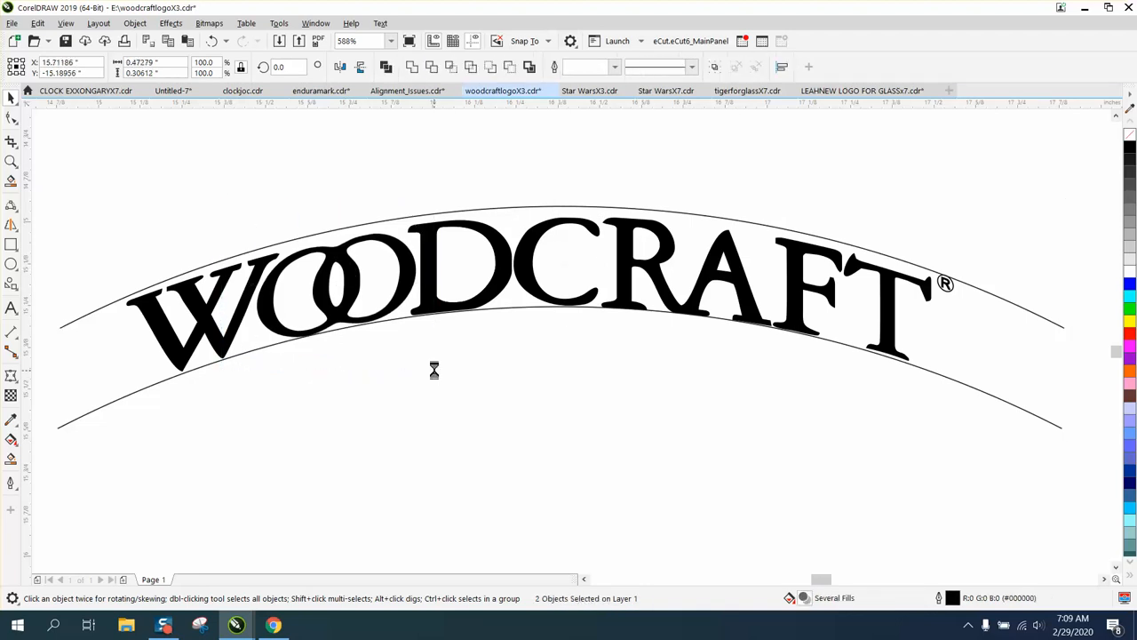
pyautogui.click(335, 285)
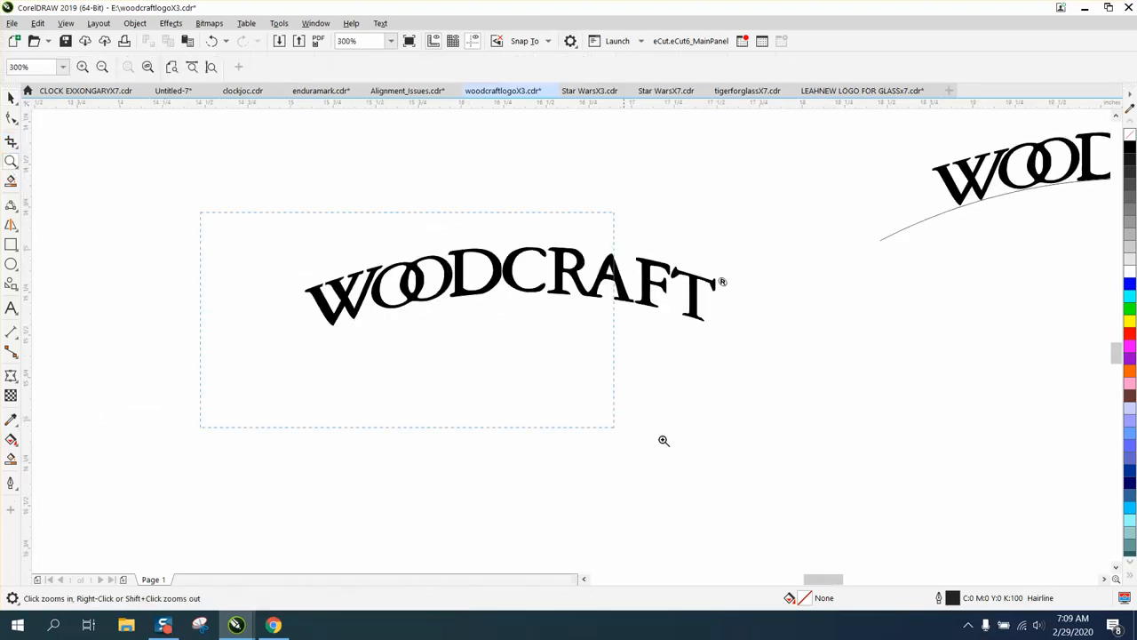
# Step: Zoom in on the finished arched WOODCRAFT logo
pyautogui.click(663, 441)
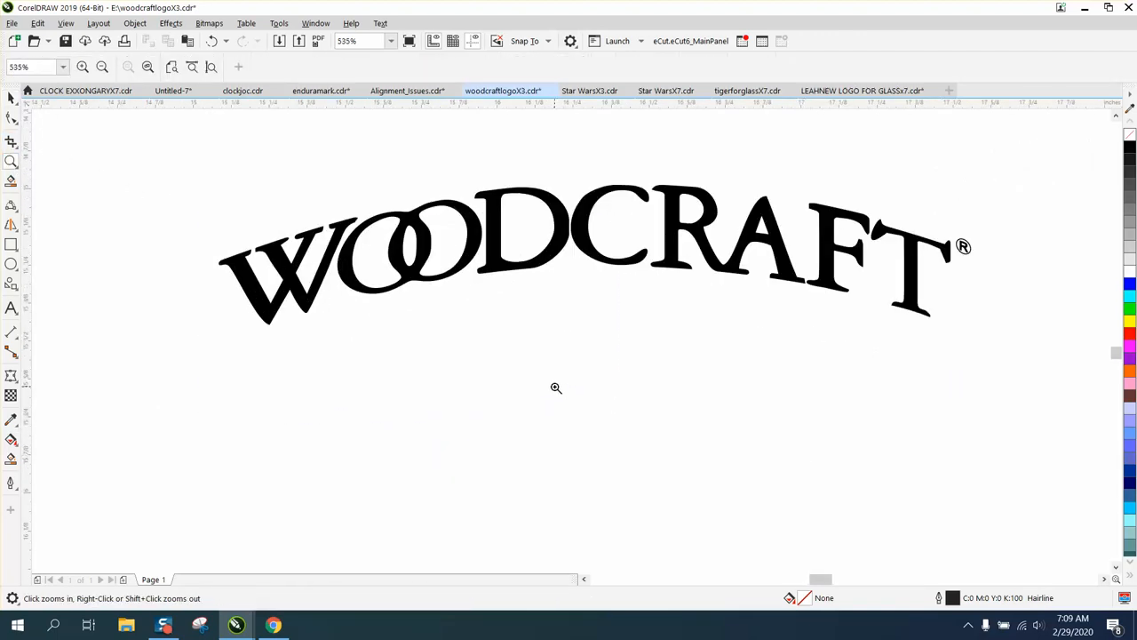